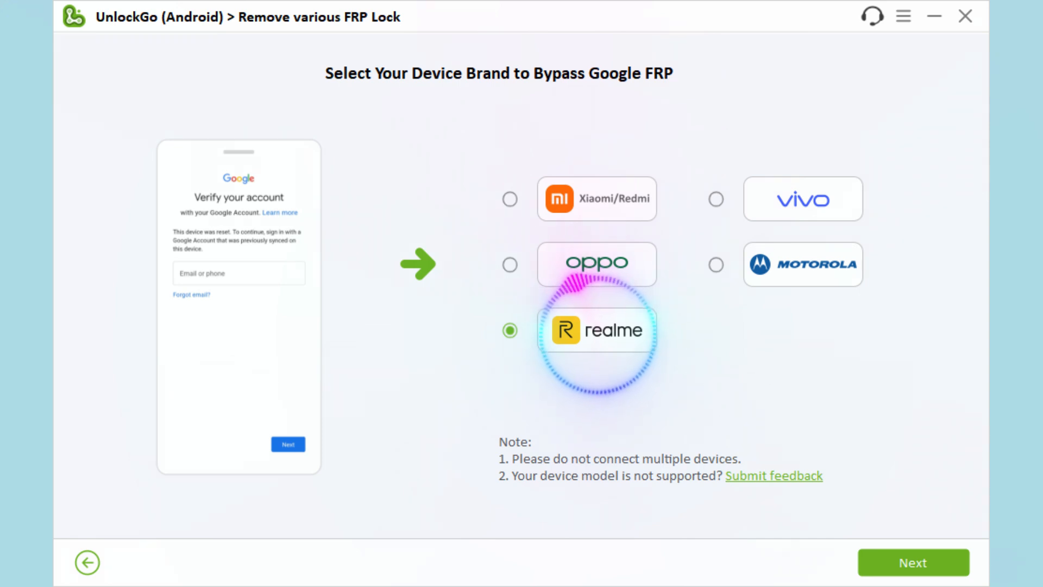
Step: Return to the UnlockGo home screen listing screen-lock removal and FRP bypass options
left_click(86, 562)
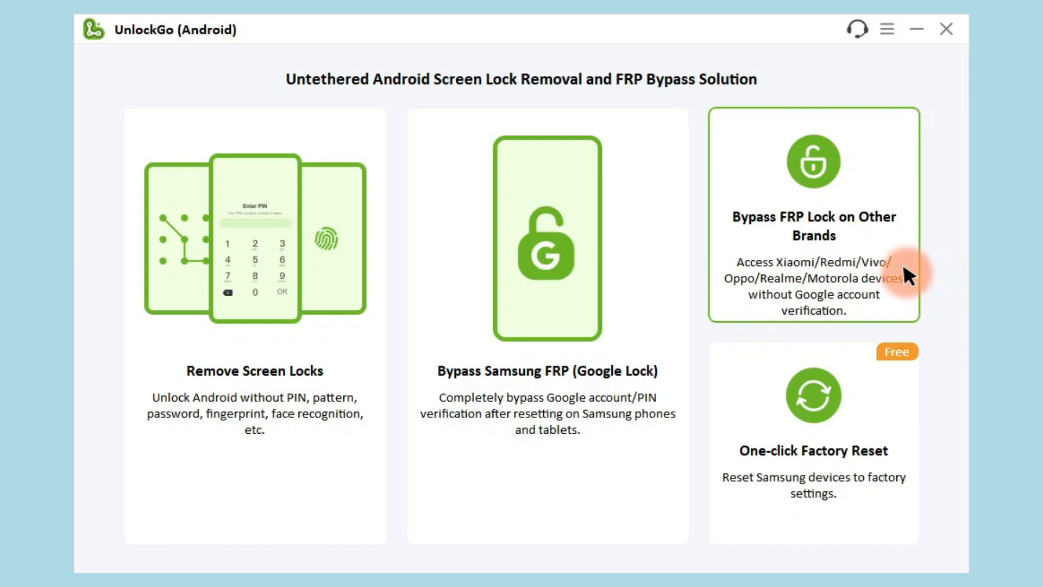
Step: Open 'Bypass FRP Lock on Other Brands' to reach the brand selection page
left_click(812, 214)
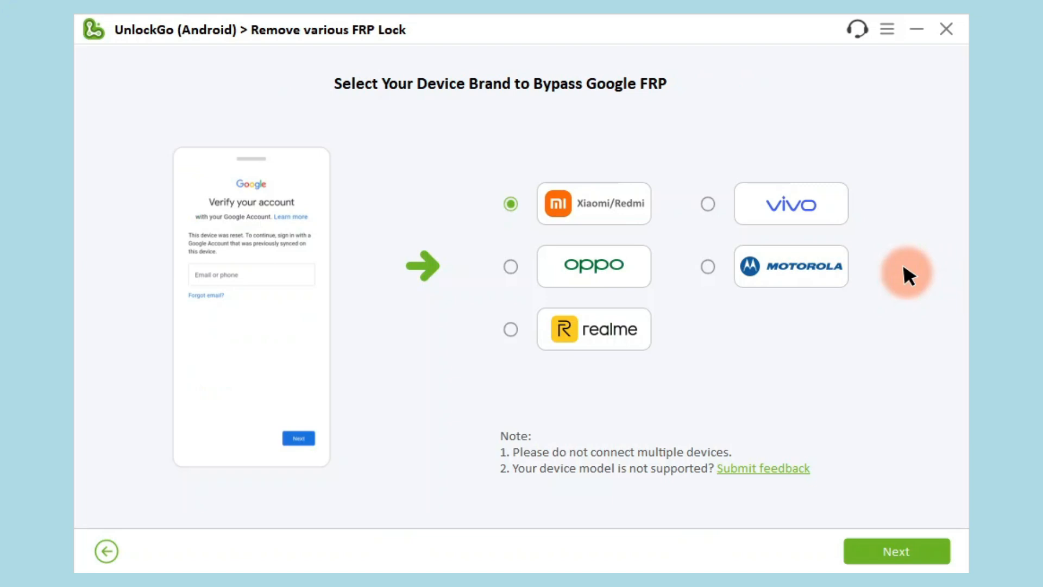
mouse_move(594, 329)
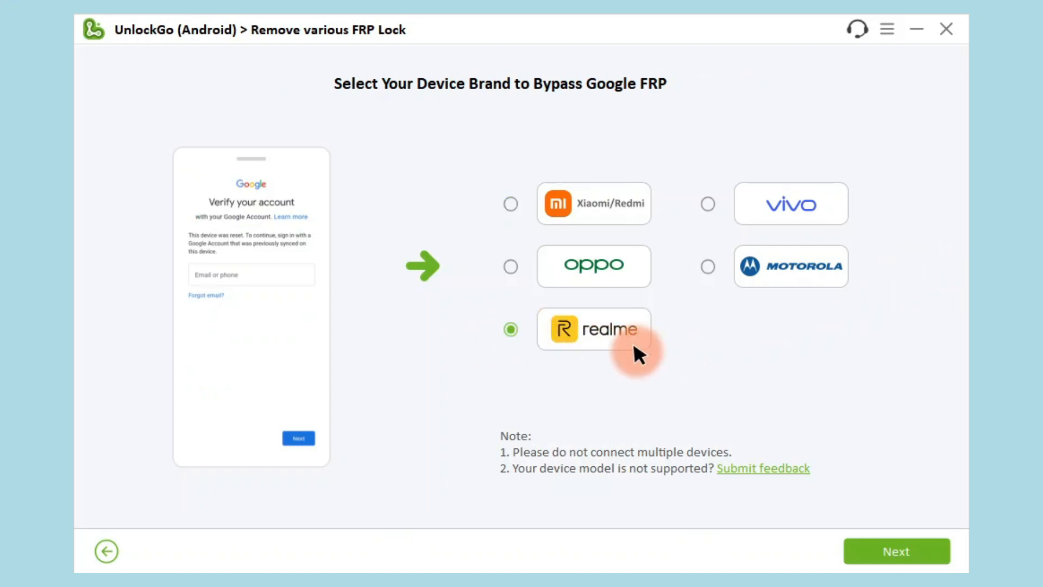
Step: Continue with Realme and start '1-Click to Remove FRP'
left_click(896, 551)
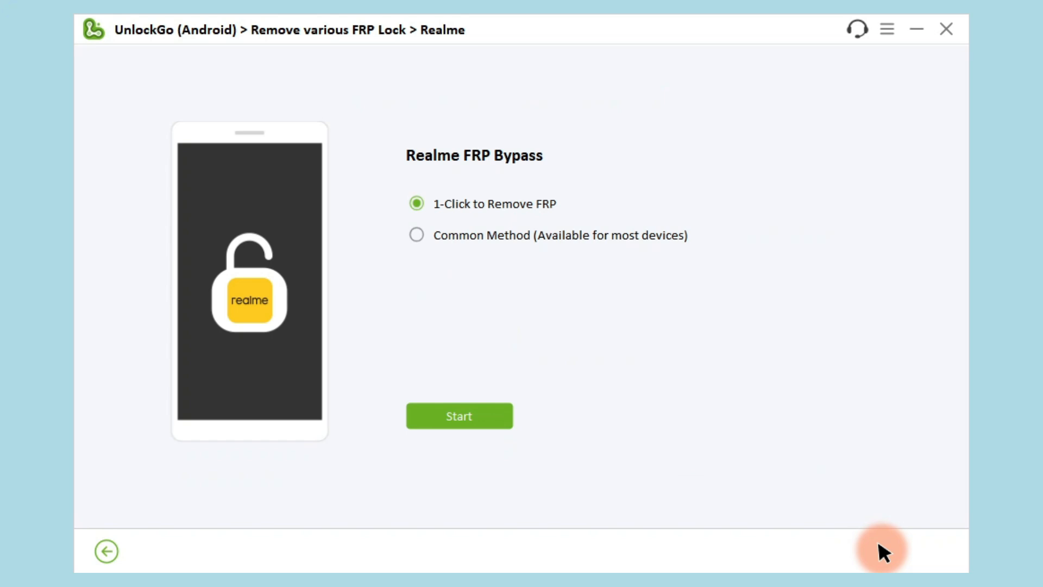
mouse_move(445, 233)
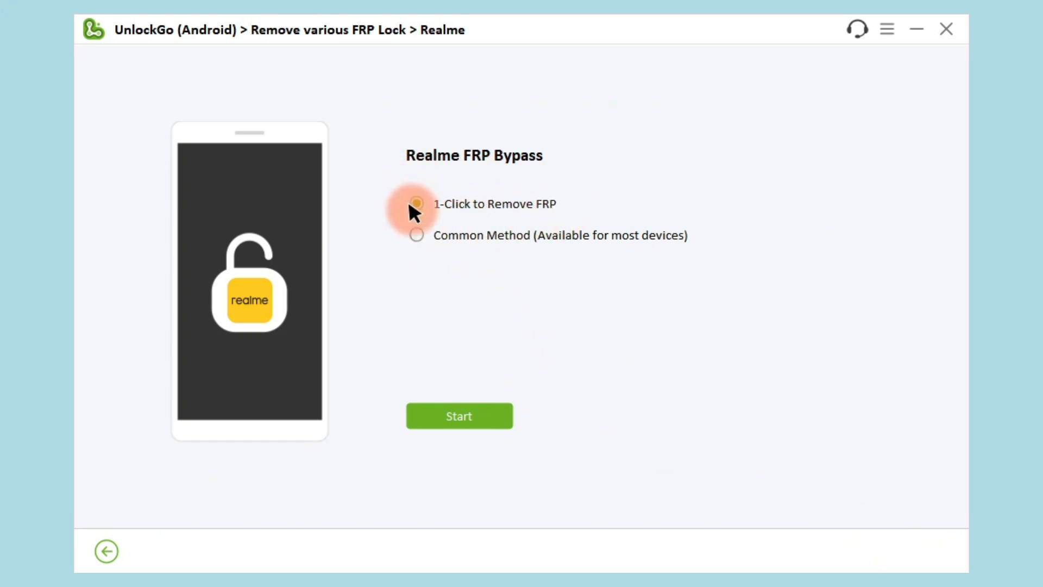
left_click(459, 416)
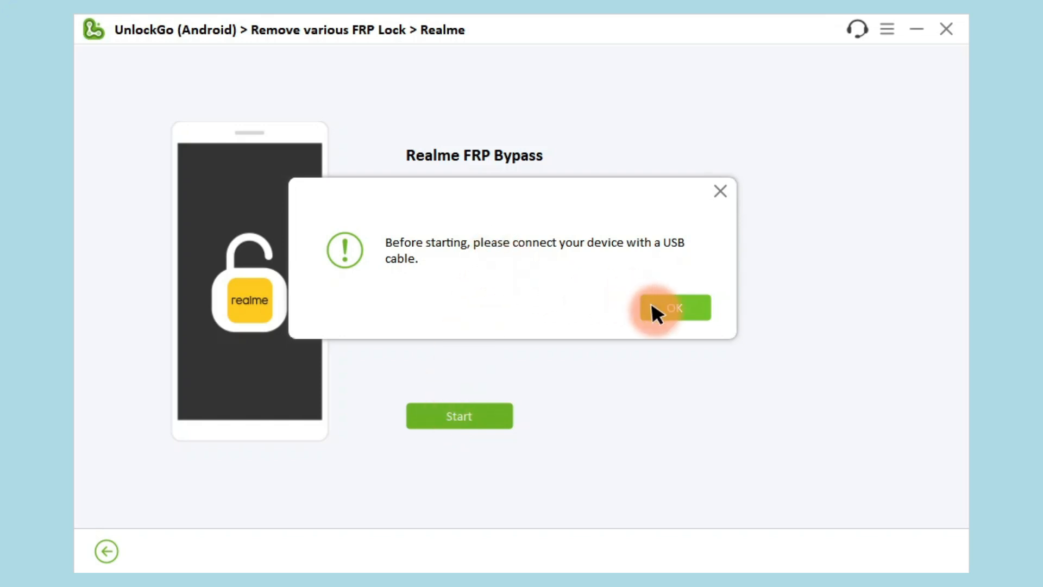
Step: Confirm the USB connection prompt to show the power-off instructions
left_click(674, 306)
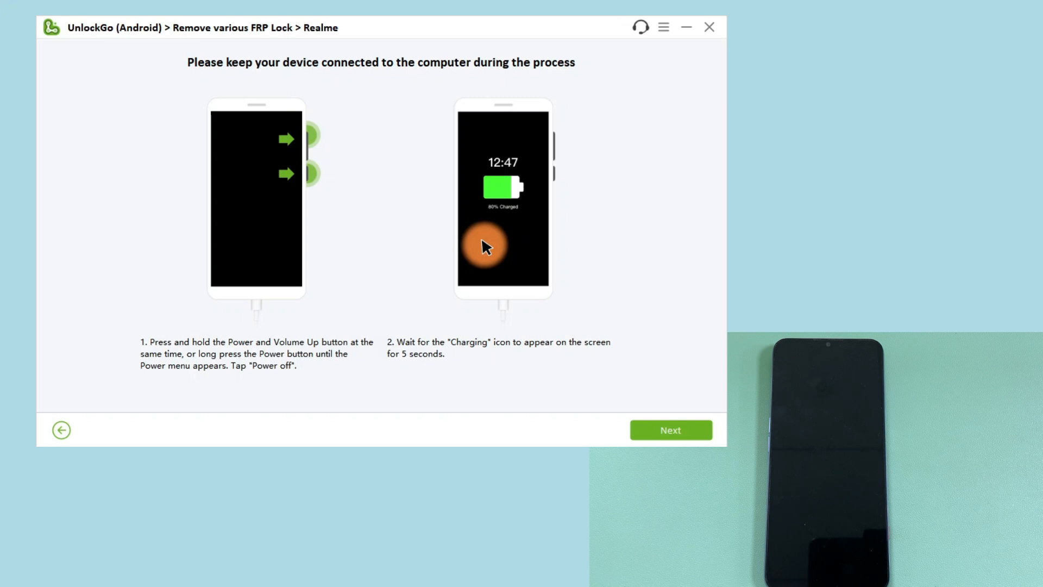
left_click(671, 430)
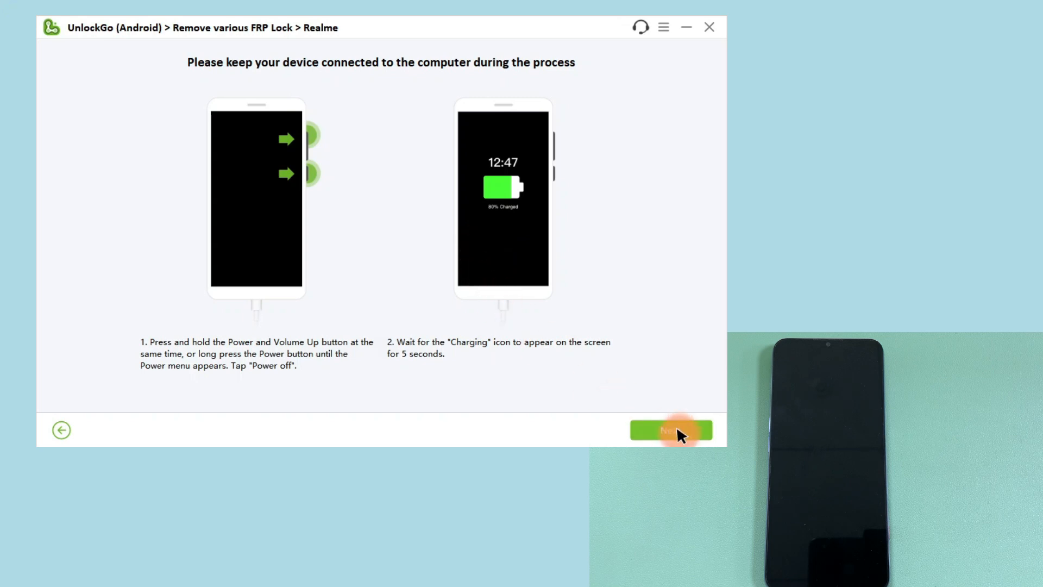
left_click(670, 430)
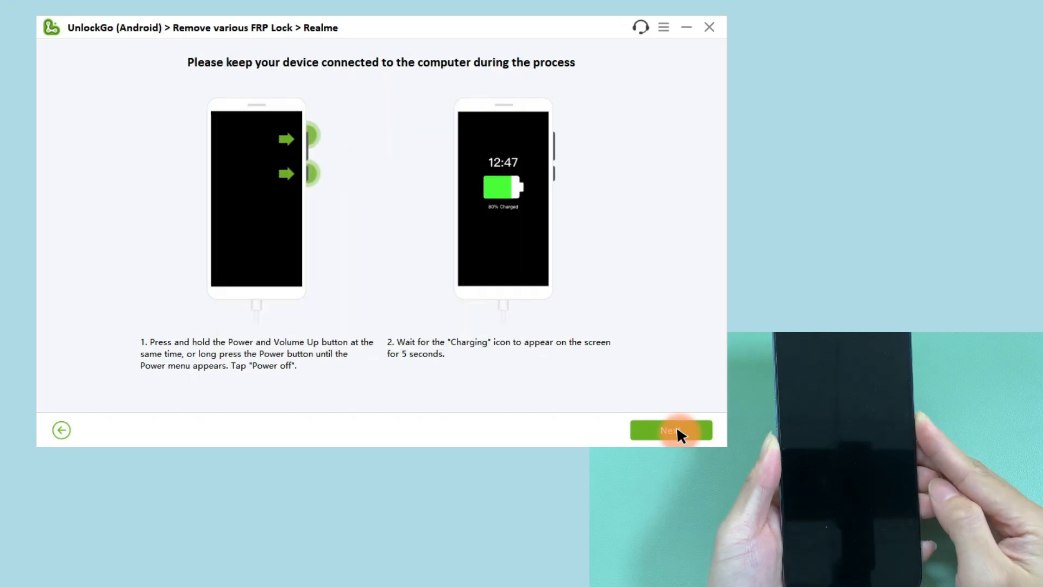
Step: Proceed with FRP removal so the Realme phone reboots to the Region setup page
left_click(671, 430)
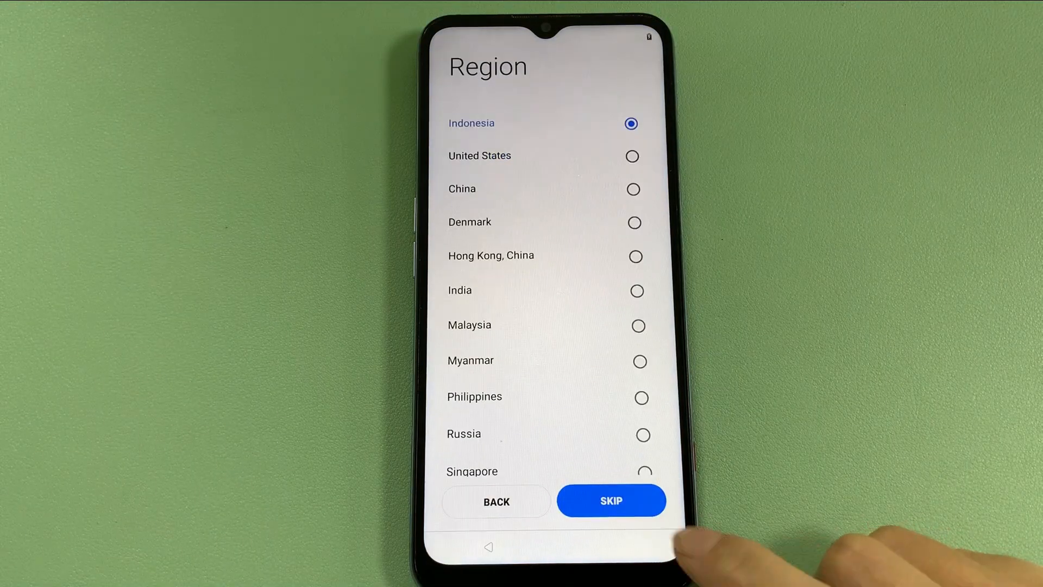
Step: Skip the Region page and continue past Wi-Fi with H3C connected
left_click(611, 501)
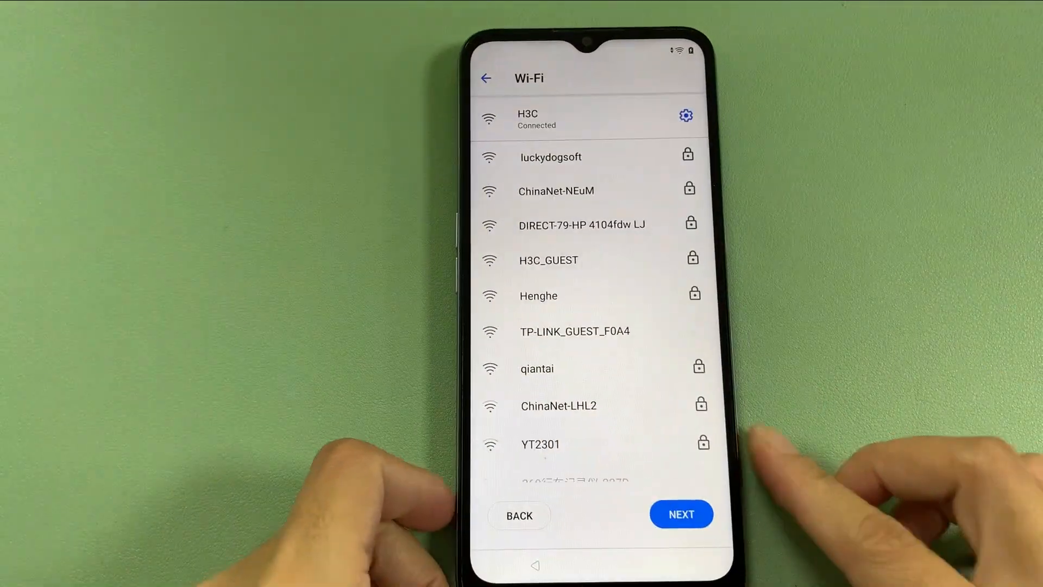
left_click(681, 514)
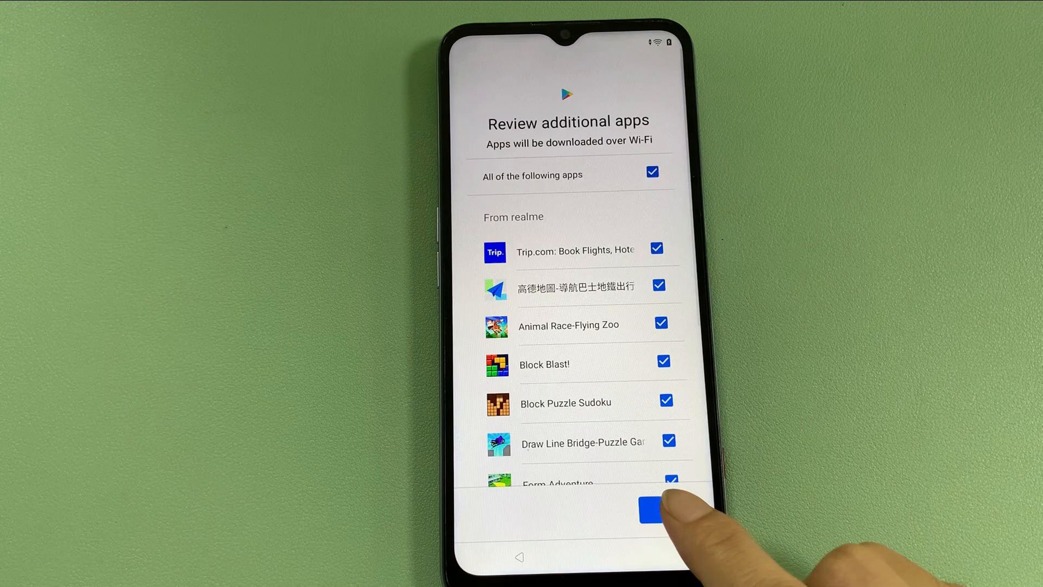
Step: Accept the additional apps, finish setup, and go to the realme C31 home screen
left_click(651, 511)
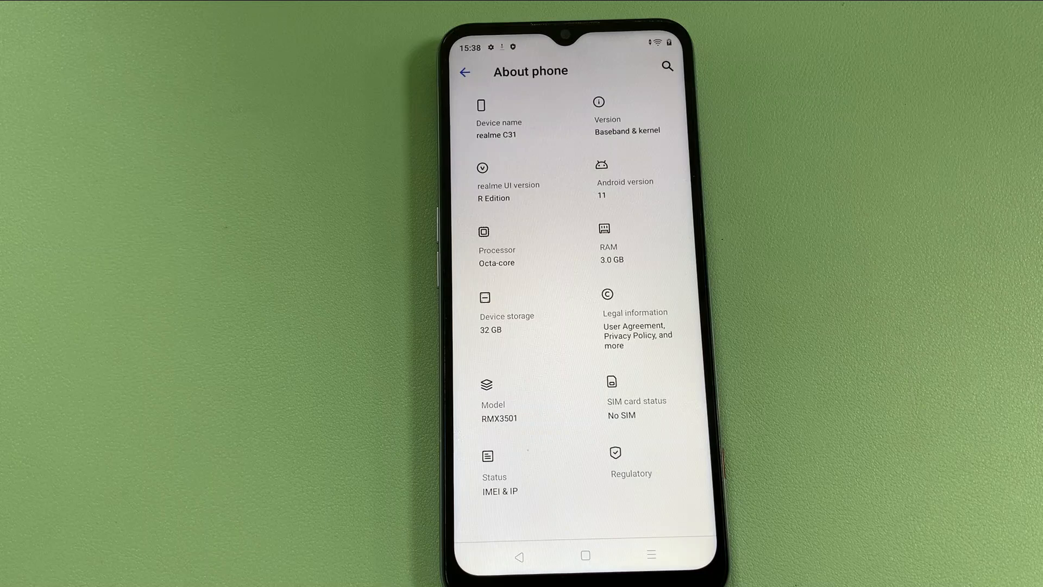
left_click(584, 555)
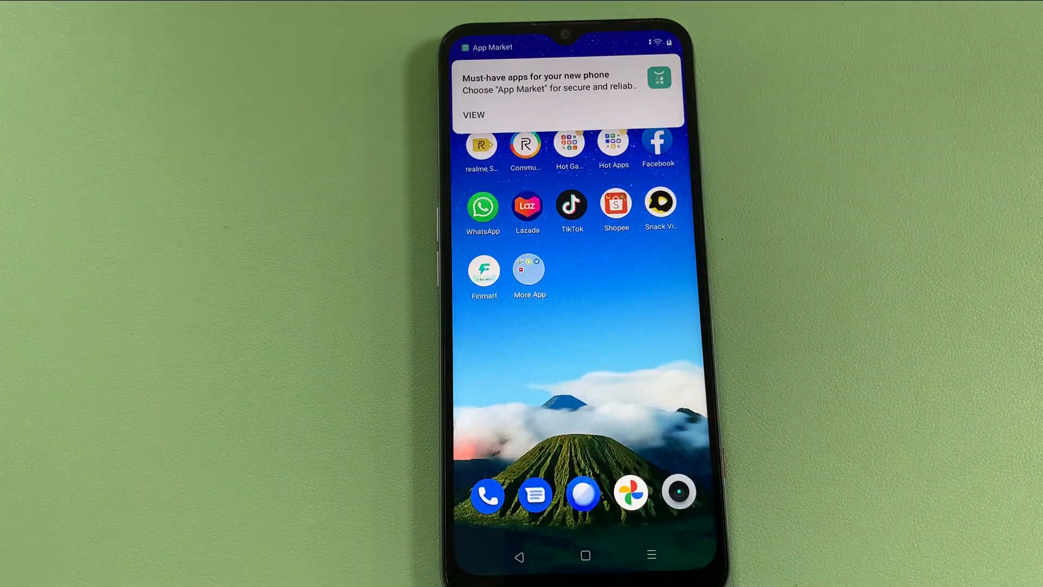